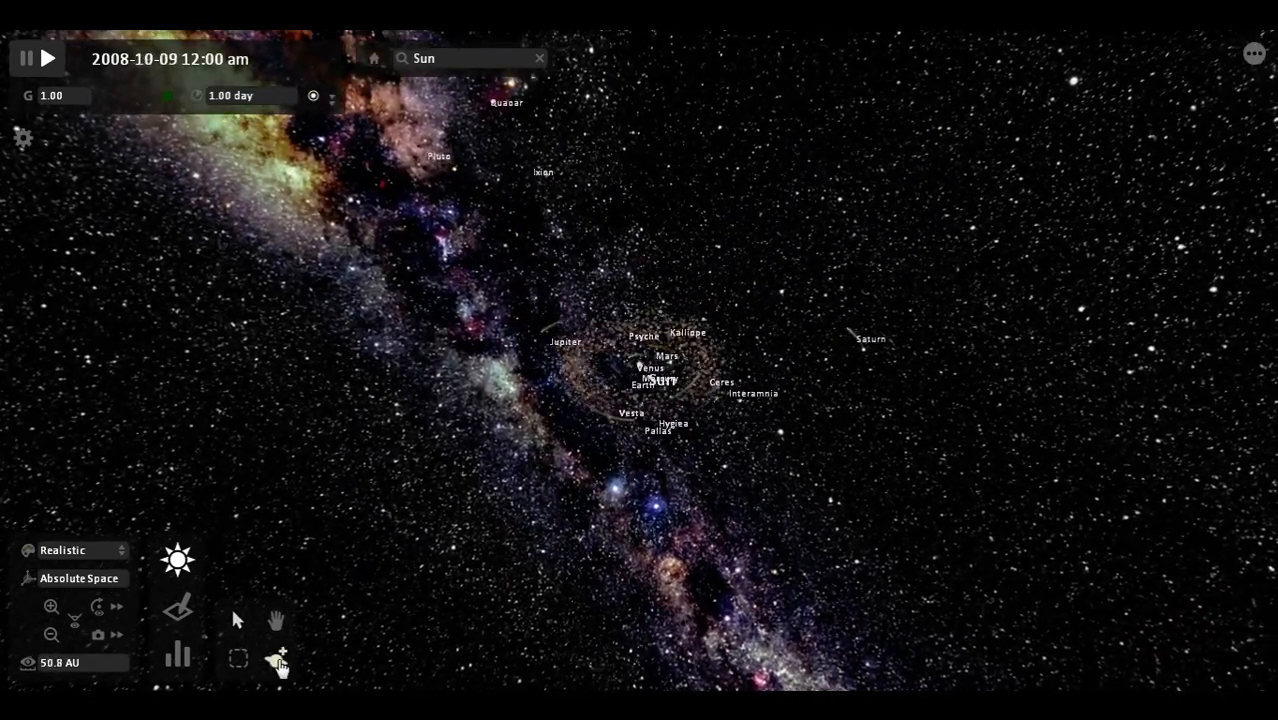
Place two Mu Cephei supergiants, Mu Cephei and Mu Cephei 5, on opposite sides of the solar system.
left_click(277, 659)
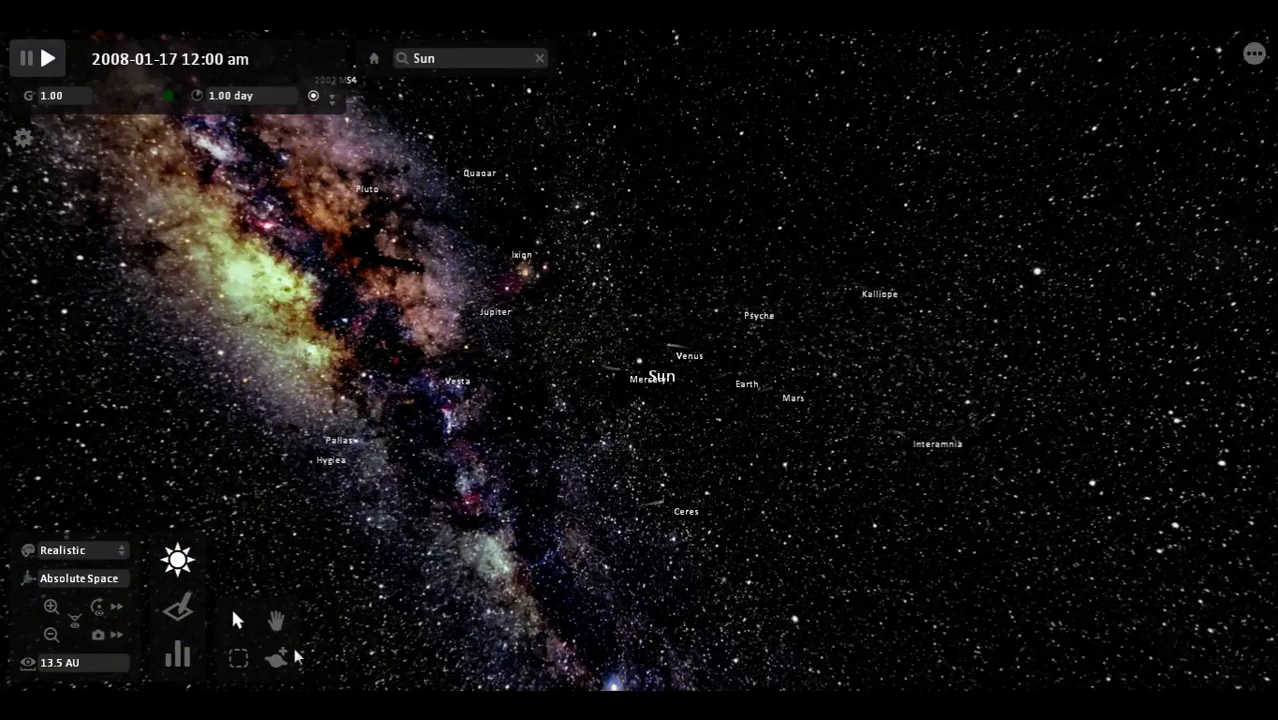
left_click(276, 657)
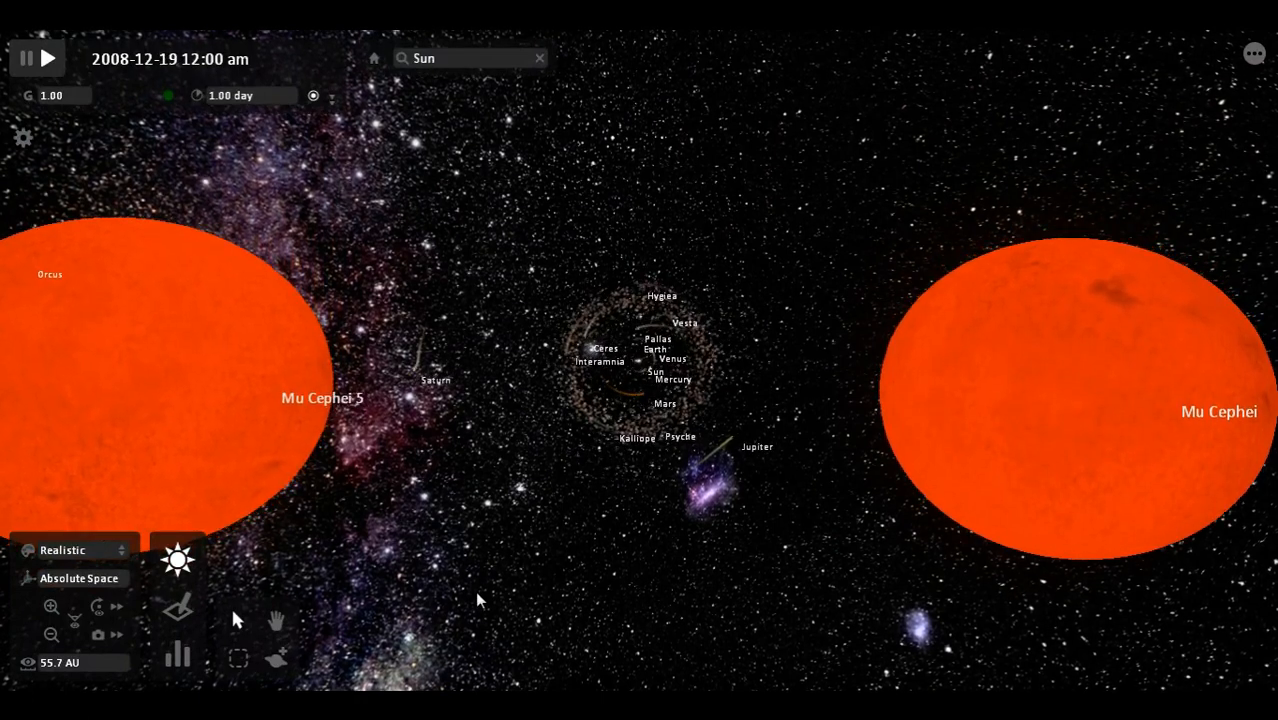
Run the simulation to March 2011 as the supergiants stretch the planets' orbits.
left_click(49, 58)
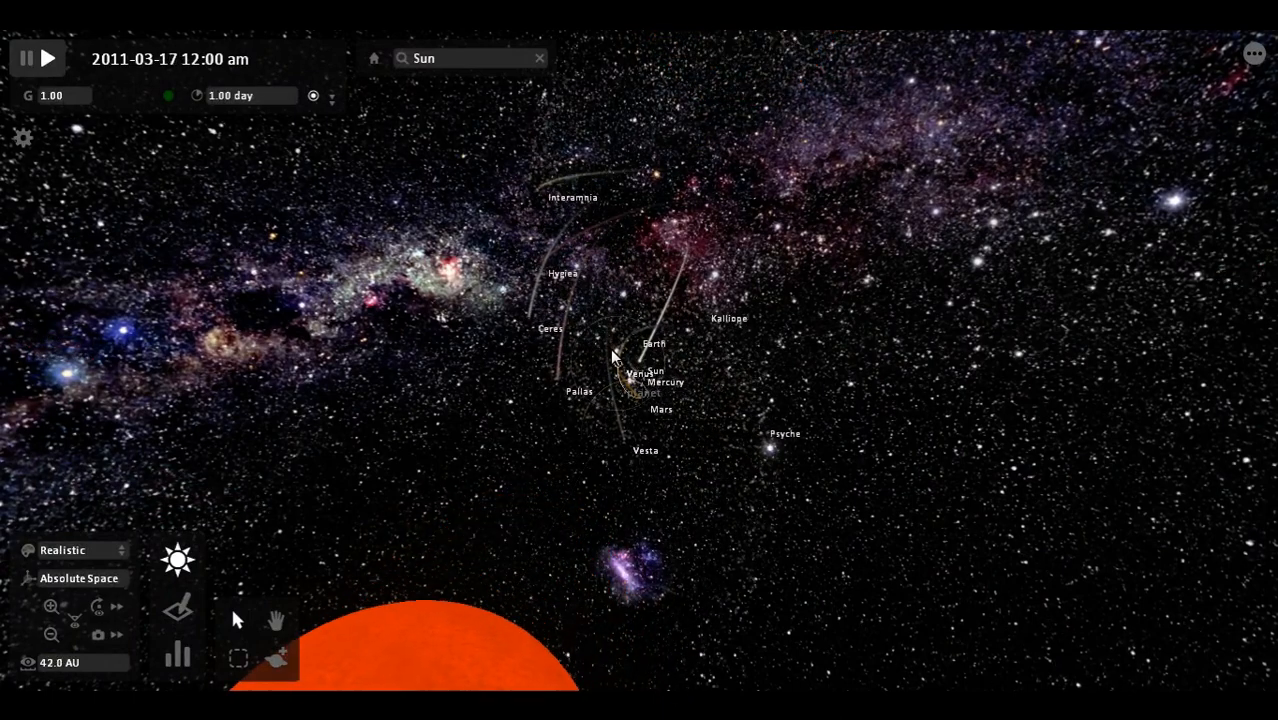
Run at 9.40 days per step, zoomed out to 300 AU, until 2035 when the stars pair up.
left_click(654, 343)
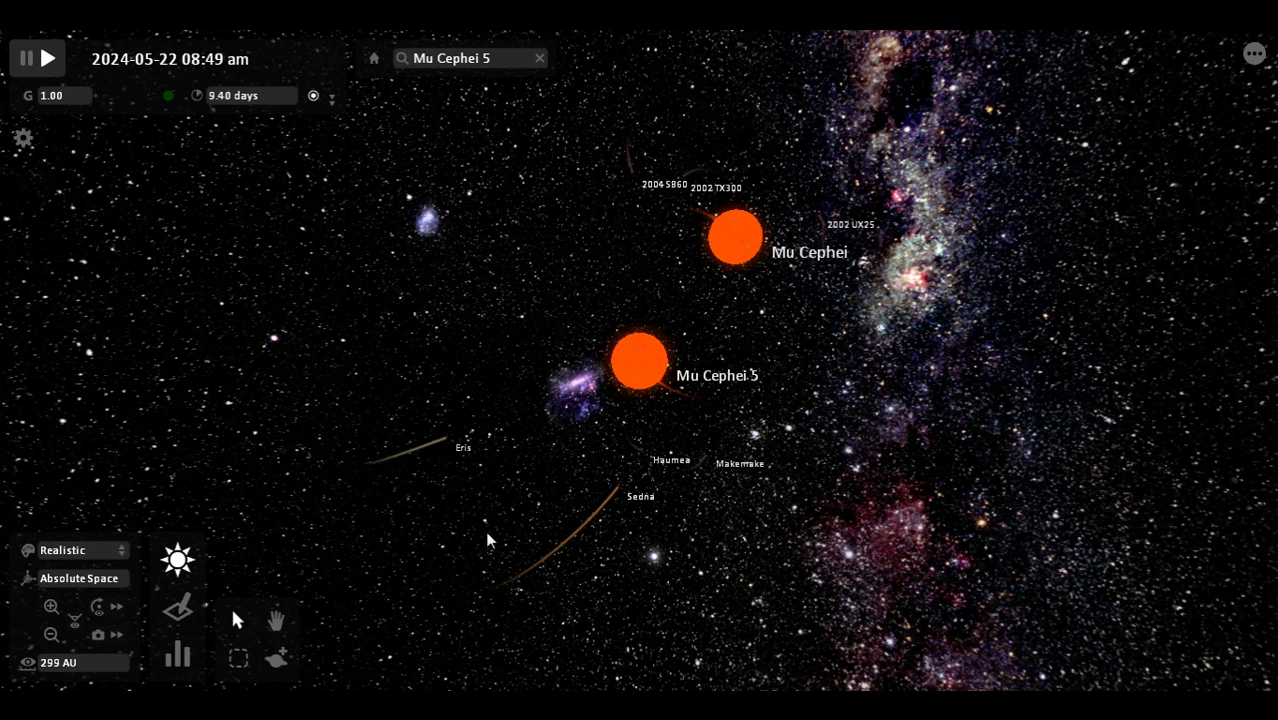
left_click(47, 58)
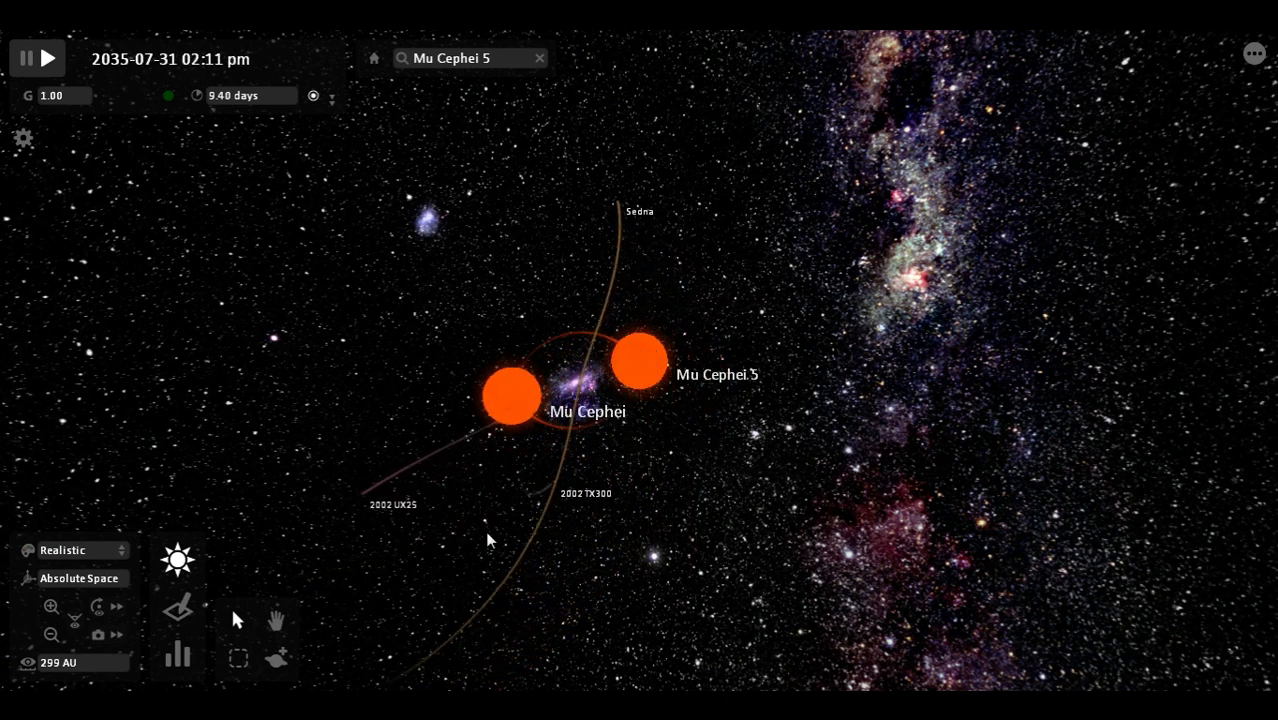
Run at 44.4 days per step through 2071 while the supergiants orbit each other.
left_click(48, 58)
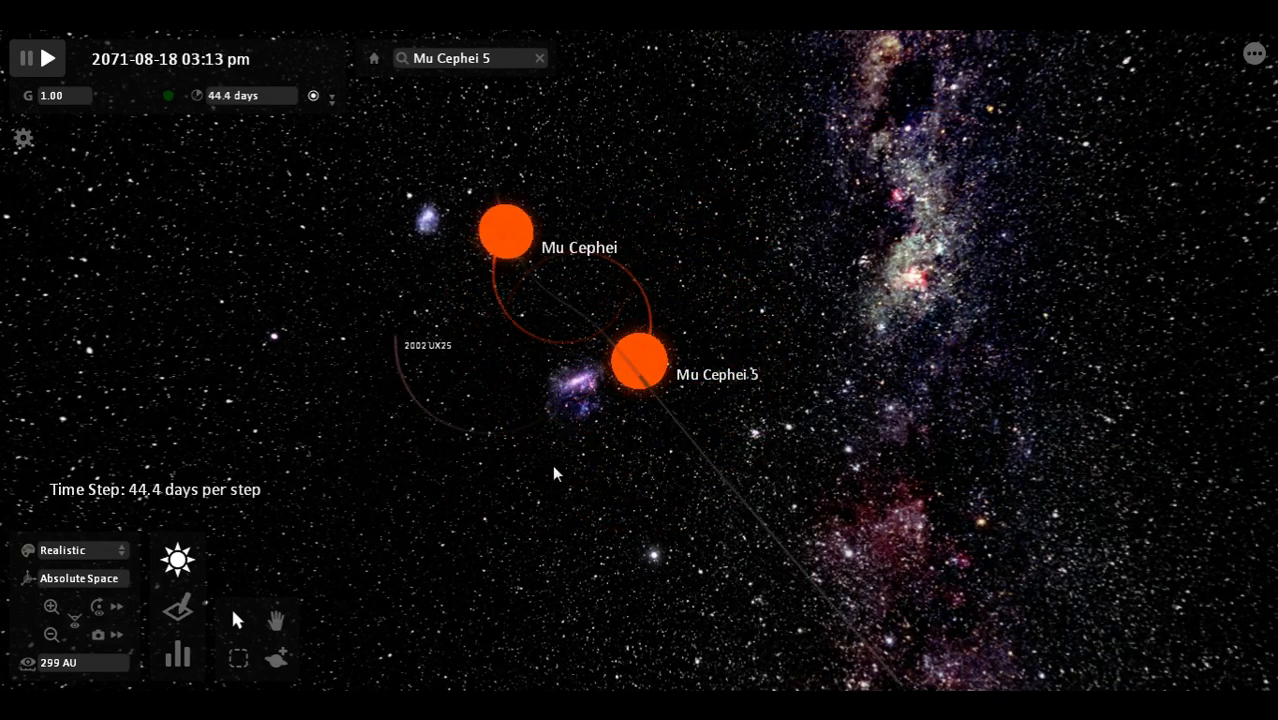
Focus Mu Cephei 5 and show its properties: a 29.1-year orbit around Mu Cephei.
left_click(48, 58)
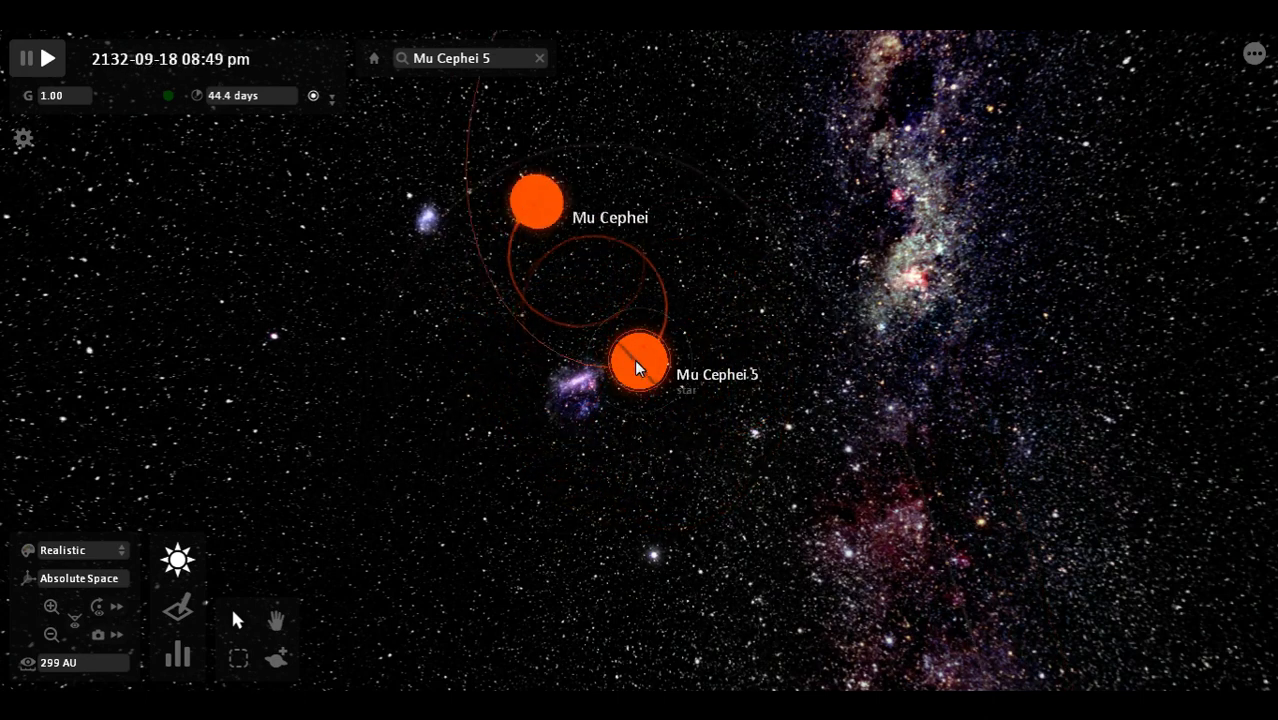
left_click(640, 362)
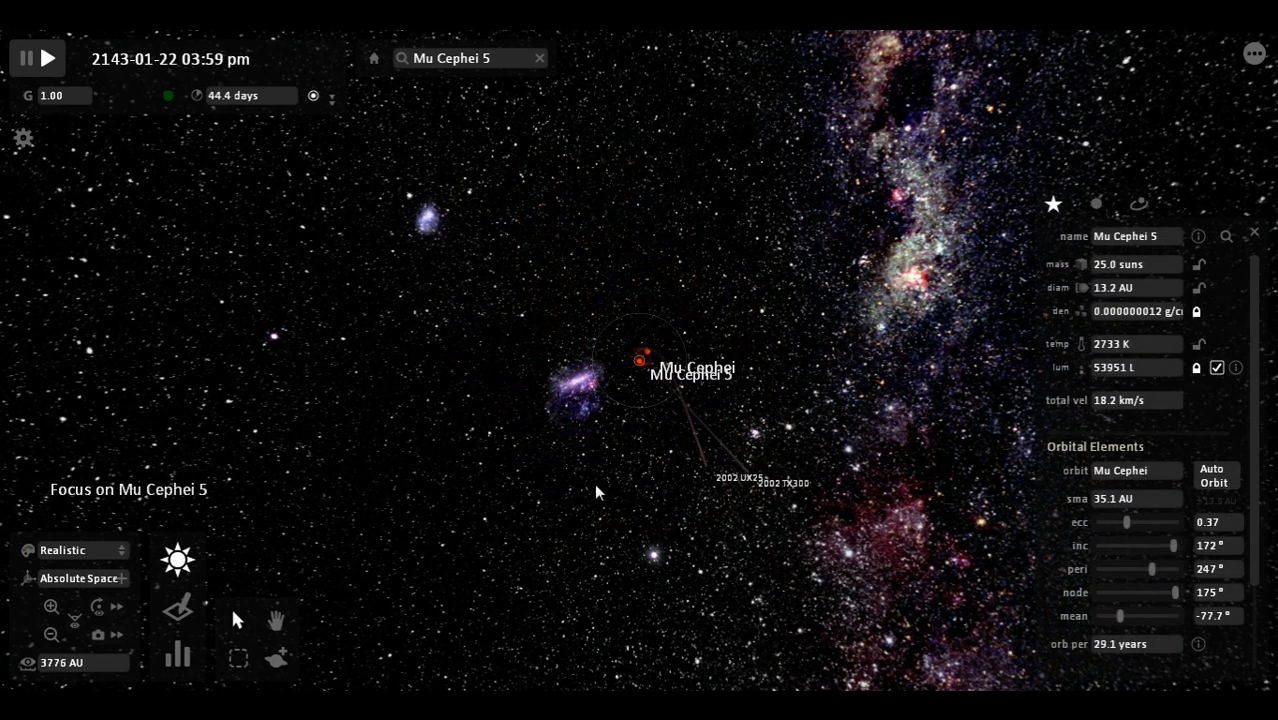